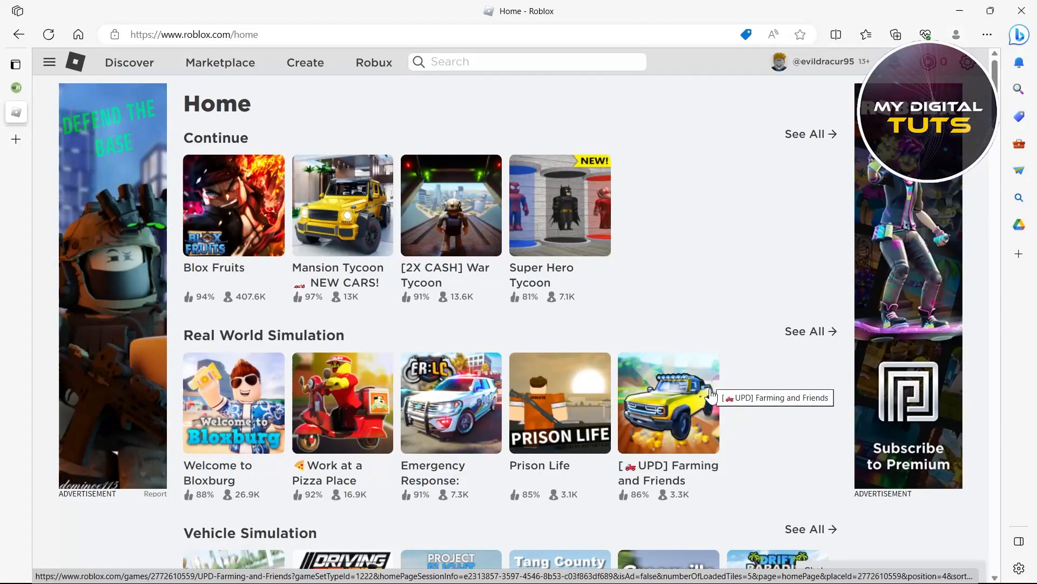
pyautogui.moveTo(712, 344)
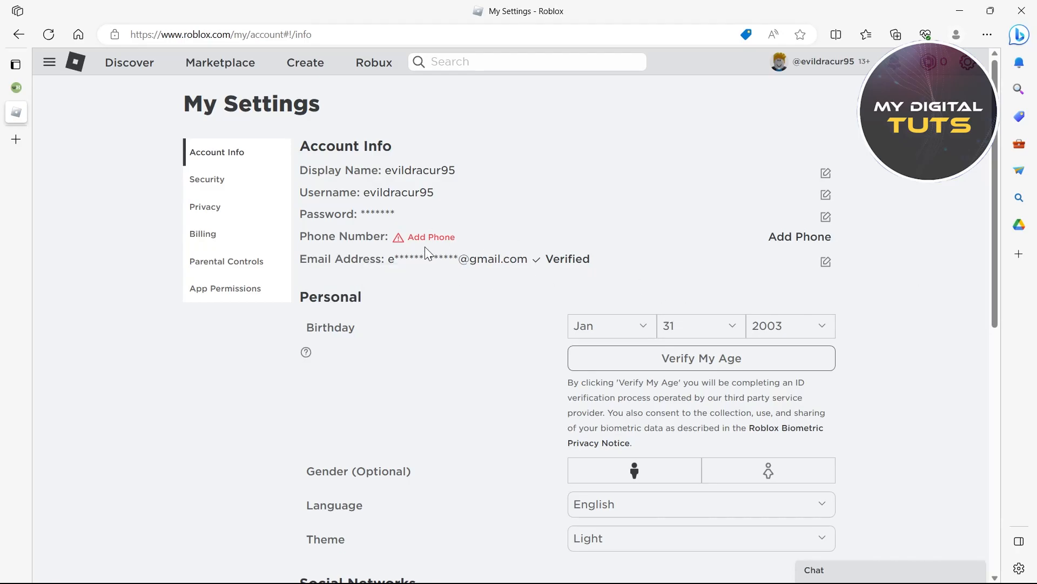
pyautogui.moveTo(799, 236)
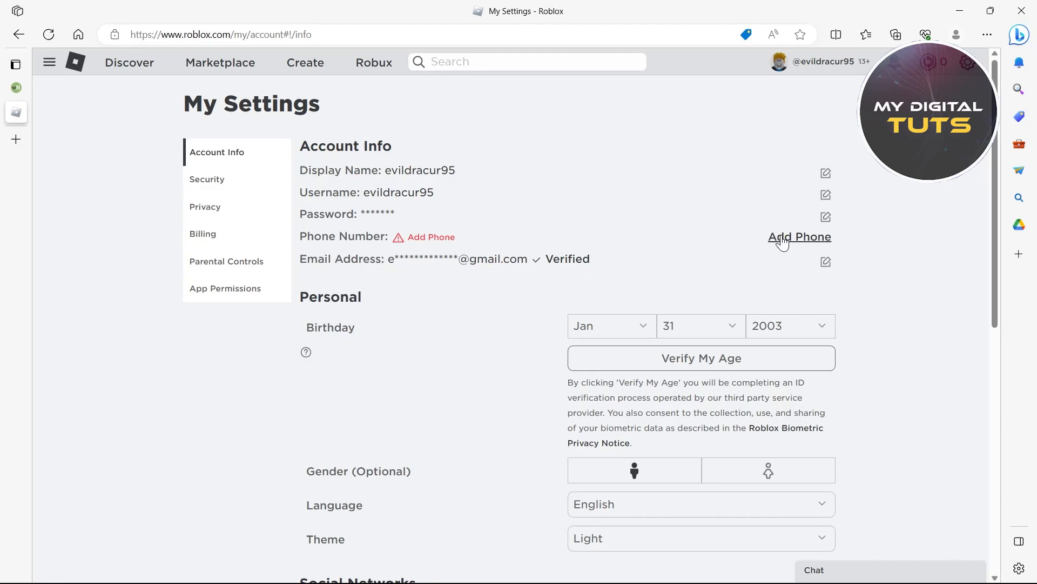
pyautogui.click(799, 237)
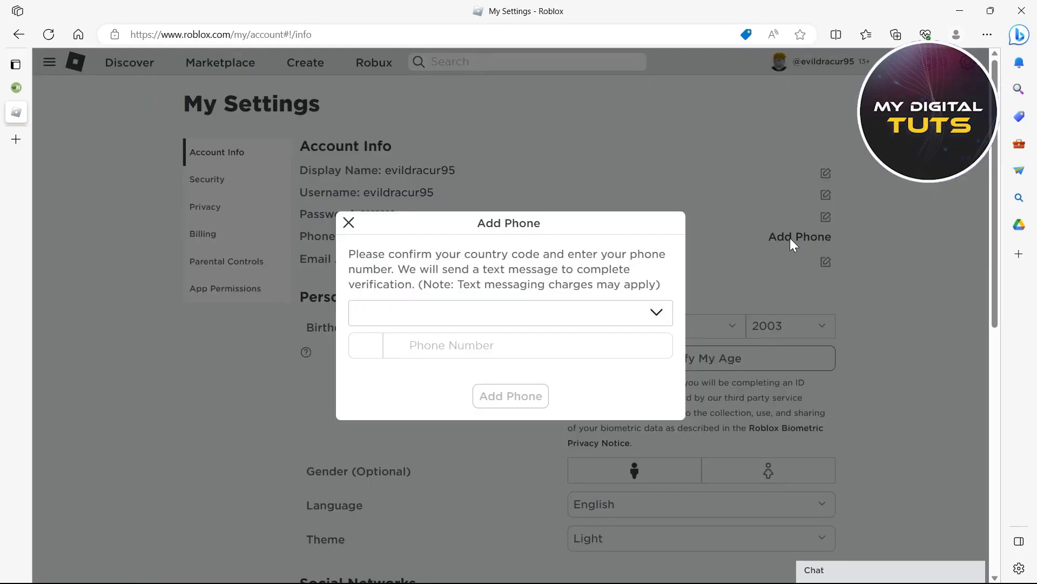
pyautogui.click(510, 312)
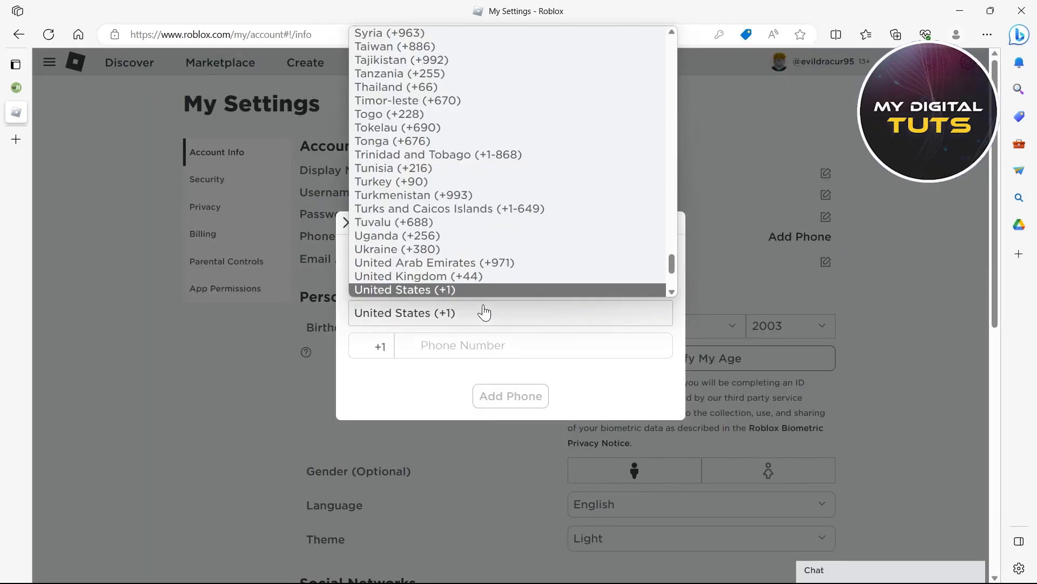
pyautogui.click(392, 141)
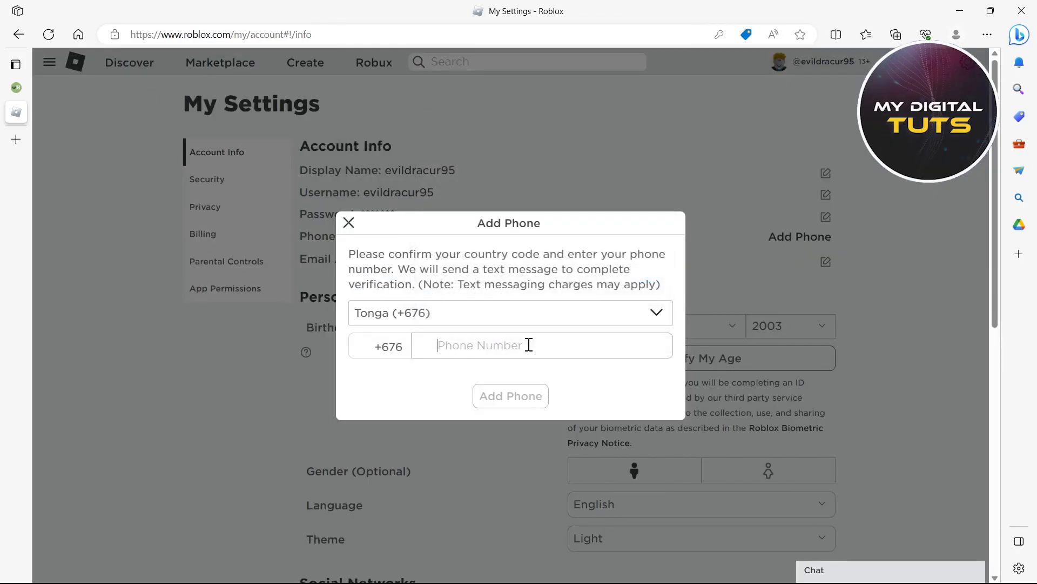
pyautogui.click(510, 312)
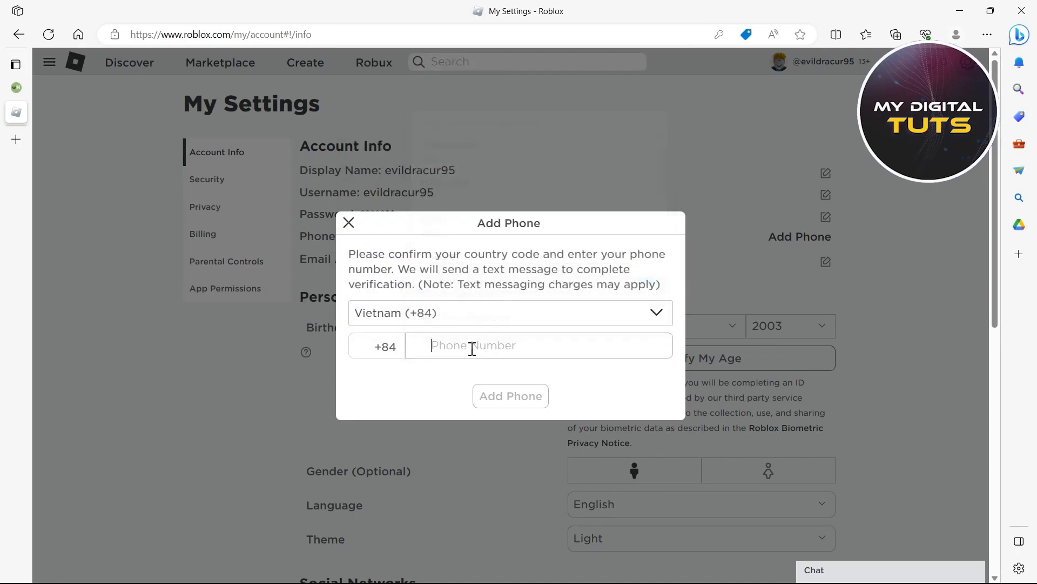
pyautogui.write('54 74')
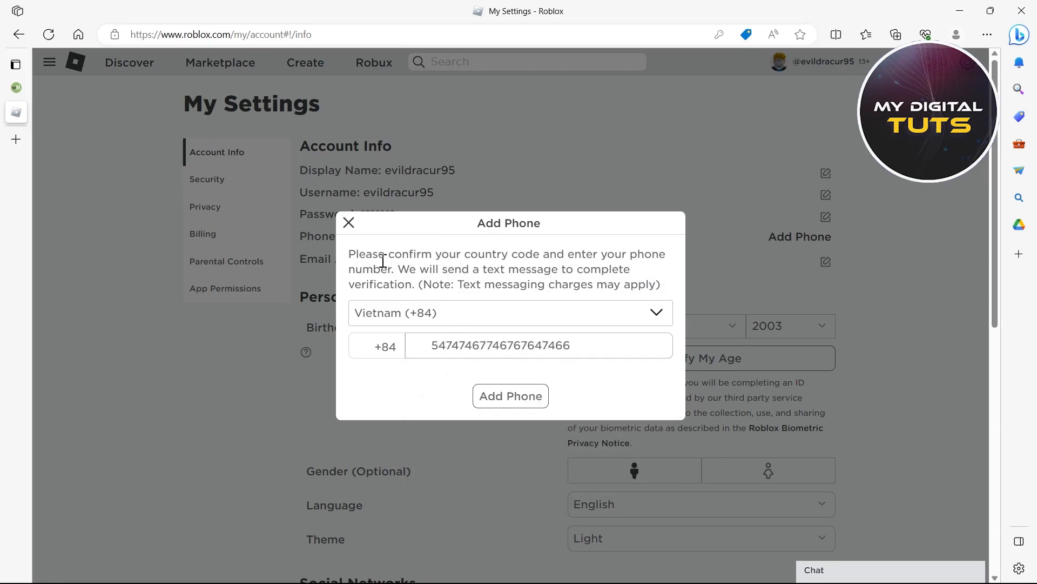
pyautogui.click(349, 223)
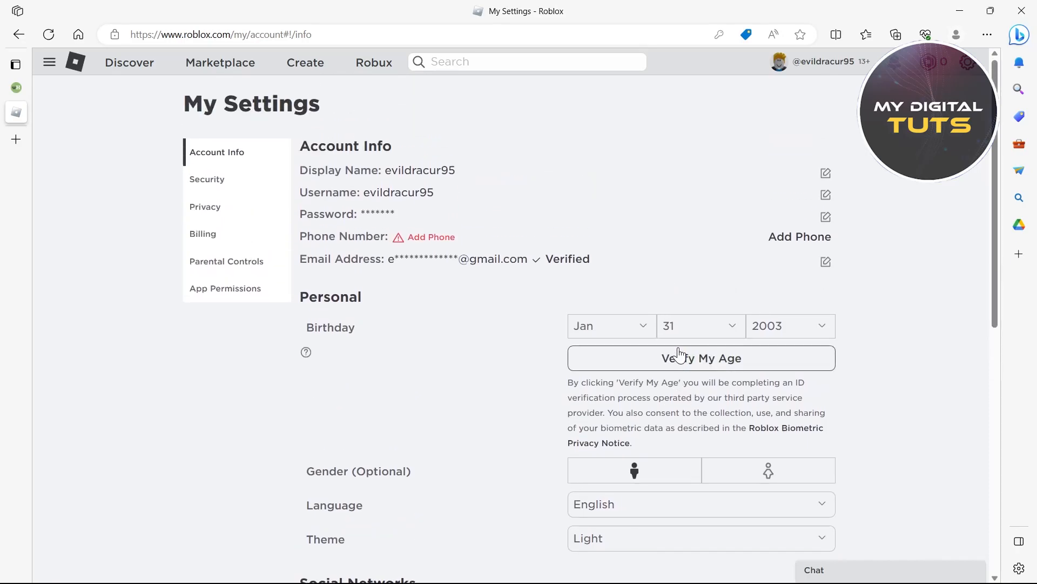
pyautogui.moveTo(299, 174)
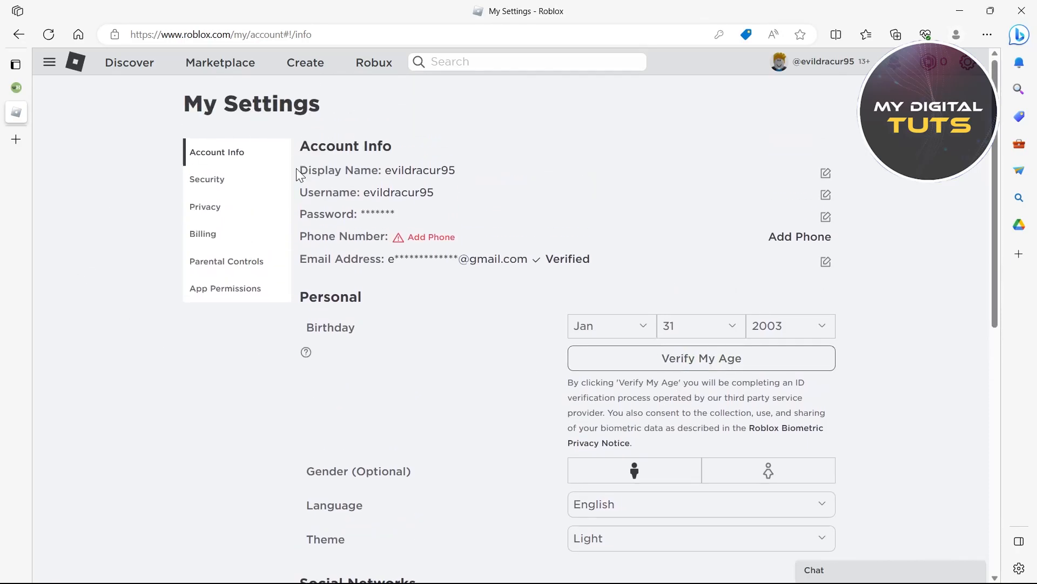
pyautogui.moveTo(528, 295)
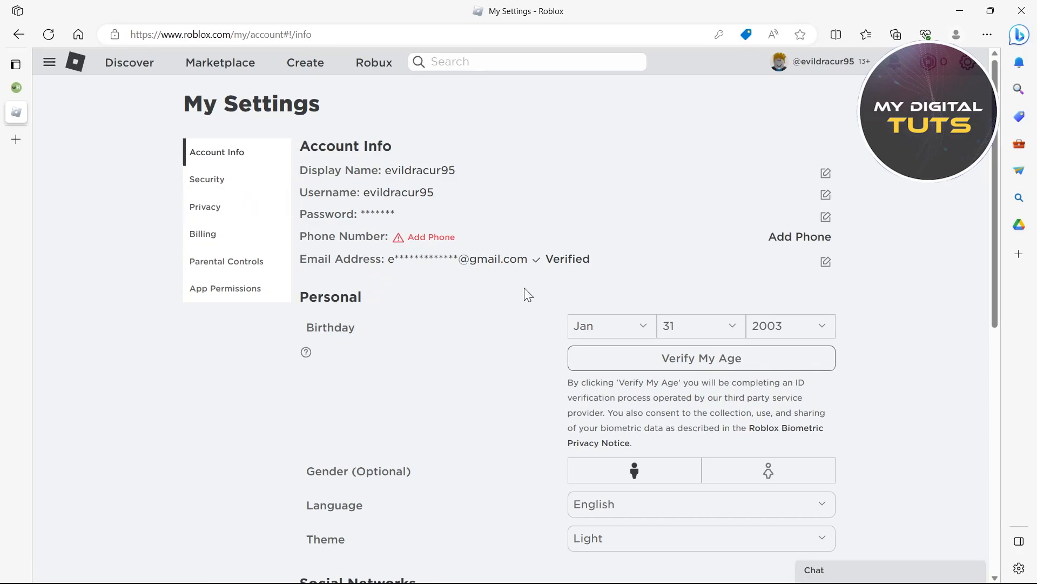
pyautogui.moveTo(599, 286)
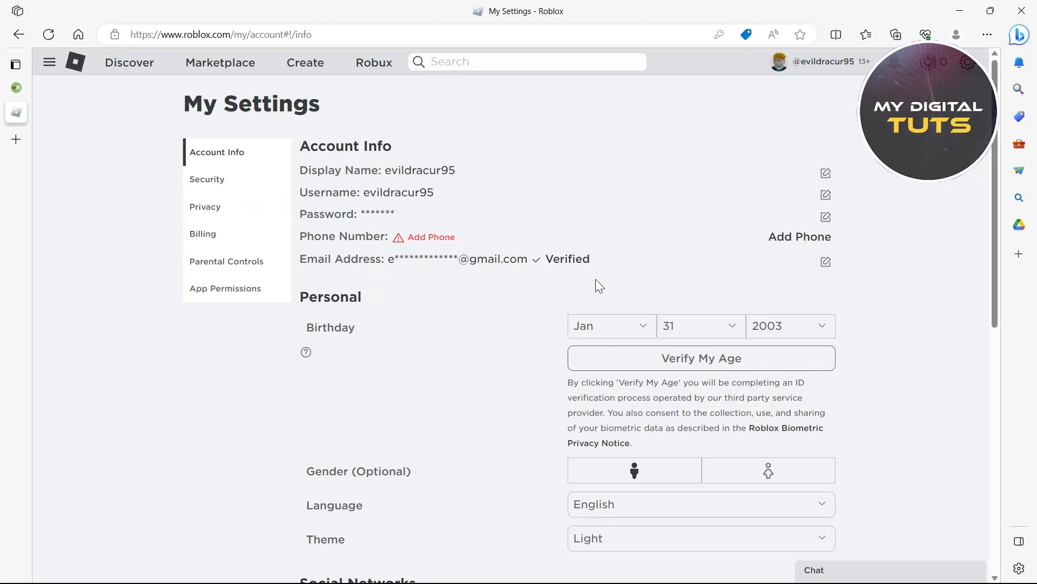
pyautogui.moveTo(637, 168)
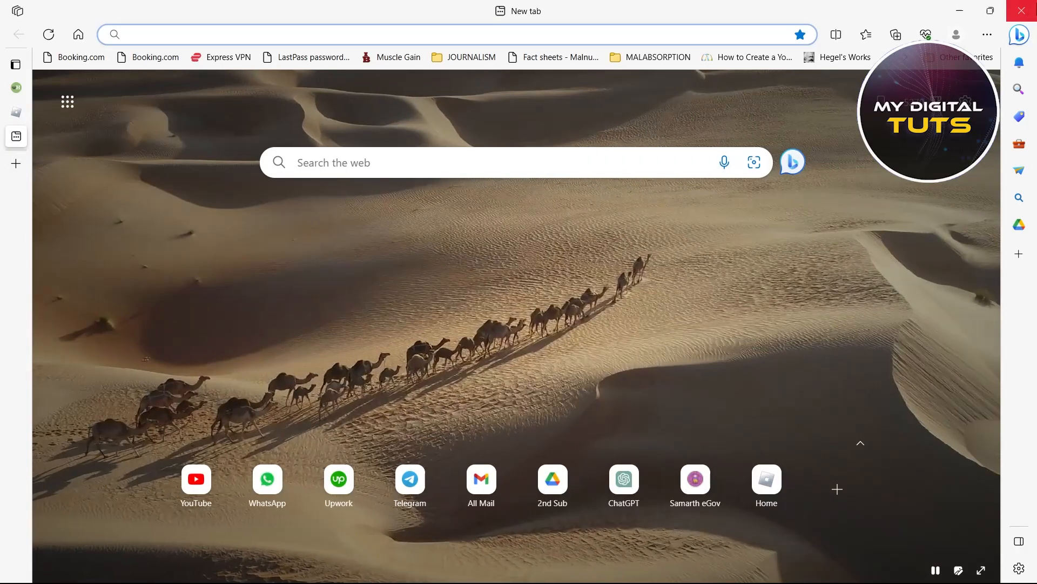
# Open Edge Settings from the main menu and go to Cookies and site permissions
pyautogui.click(987, 34)
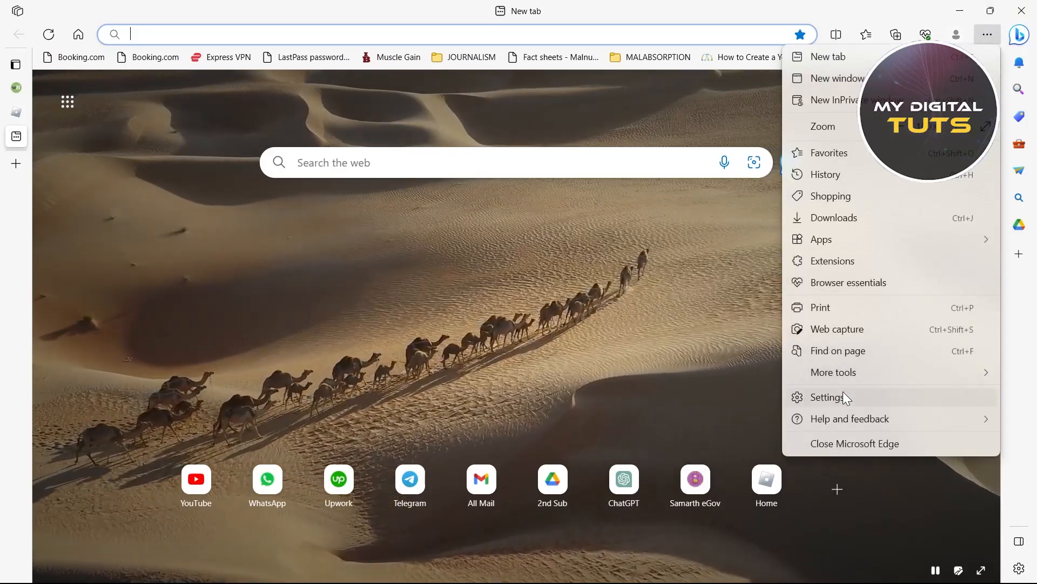
pyautogui.click(826, 397)
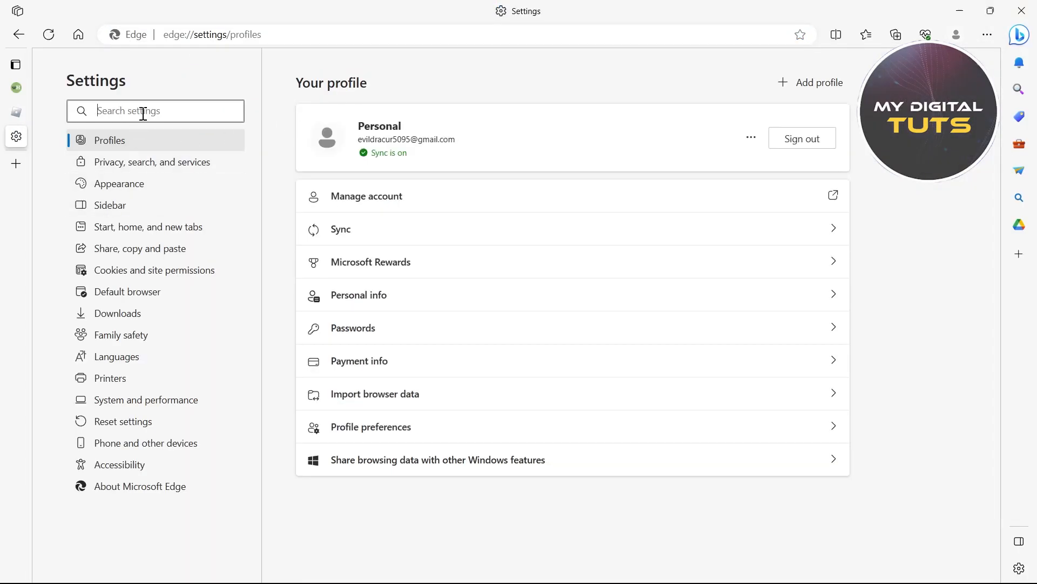
pyautogui.moveTo(168, 248)
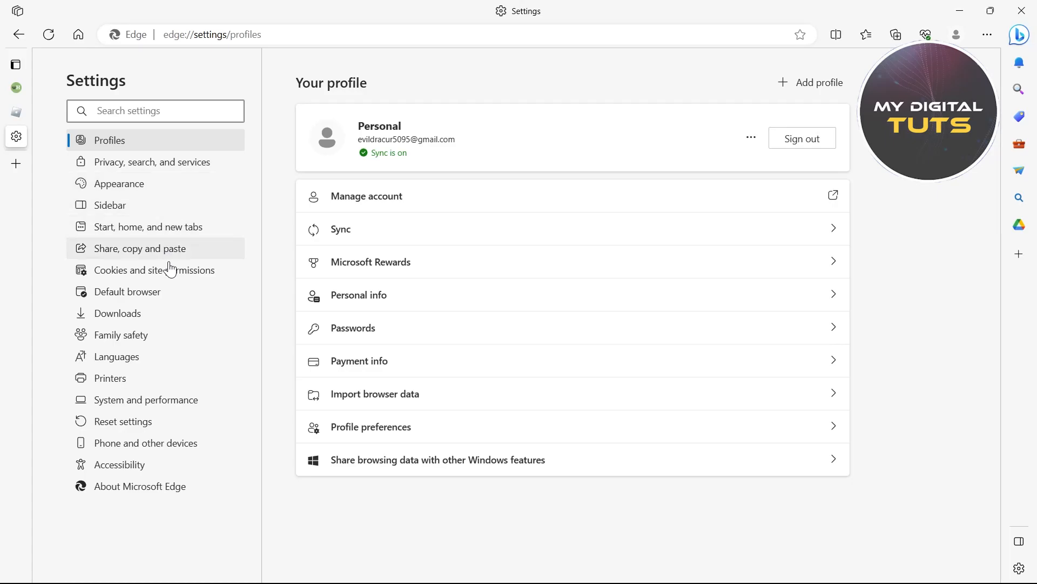
pyautogui.click(154, 270)
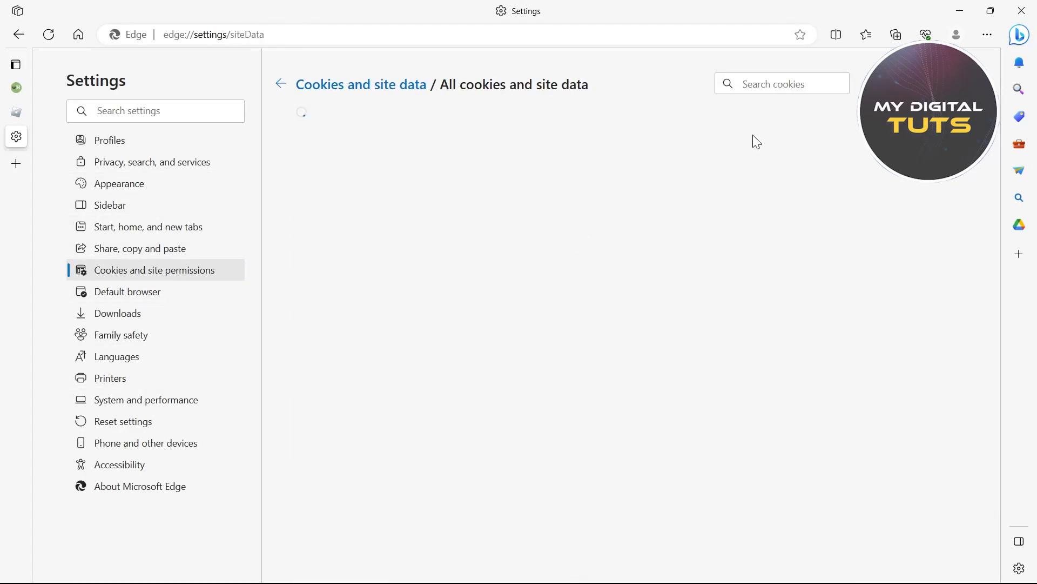
# Search stored cookies for 'rob' and delete roblox.com's site data
pyautogui.write('roblo')
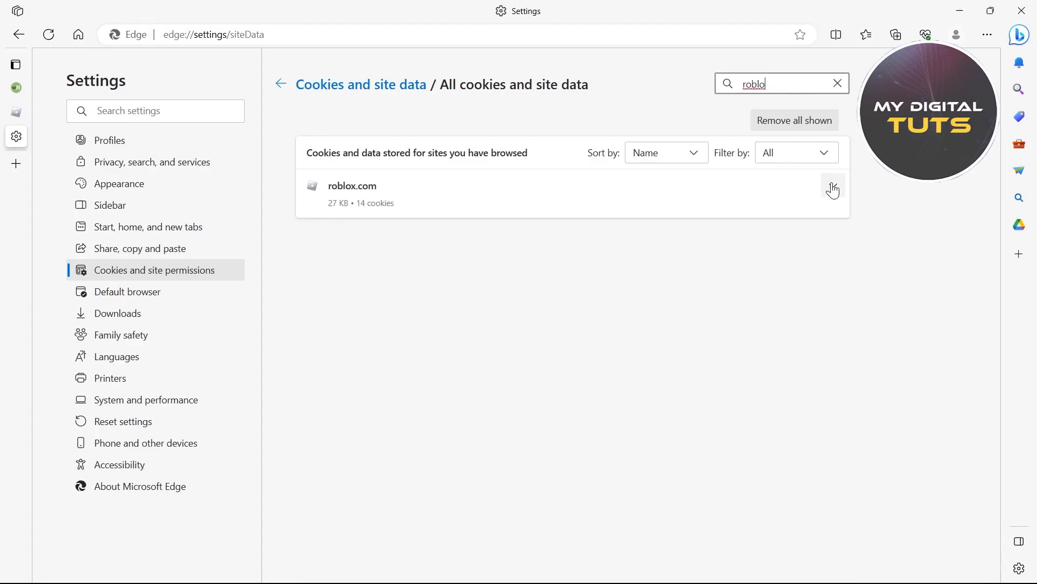
pyautogui.click(832, 189)
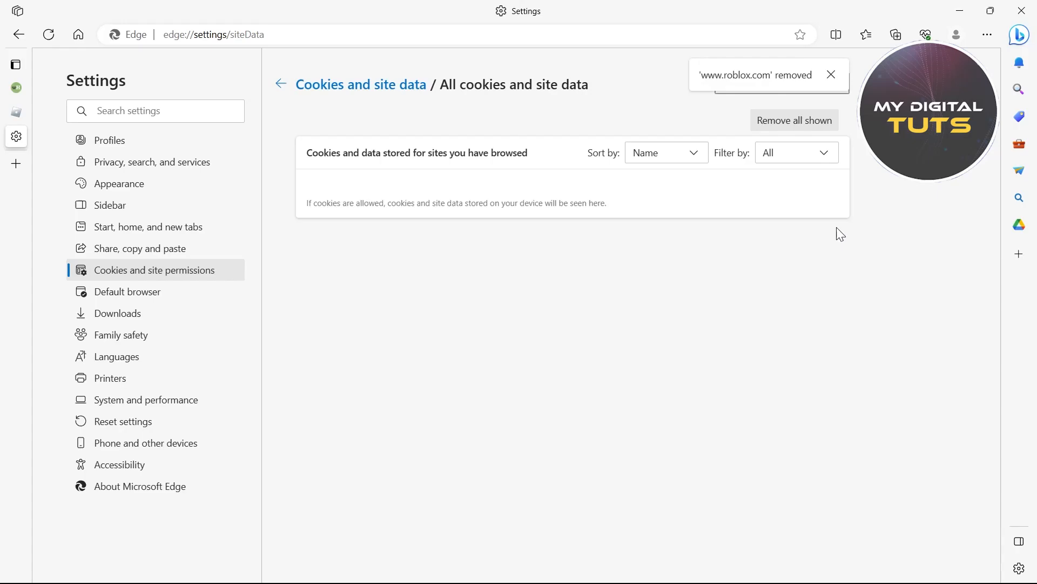
pyautogui.click(63, 111)
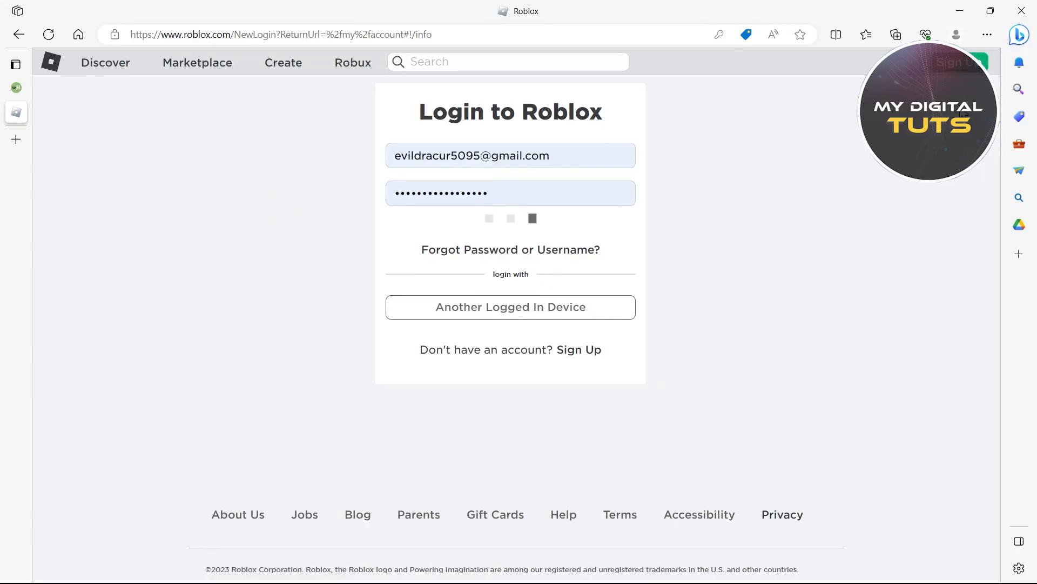
# Log back into the Roblox account to reload My Settings
pyautogui.click(532, 218)
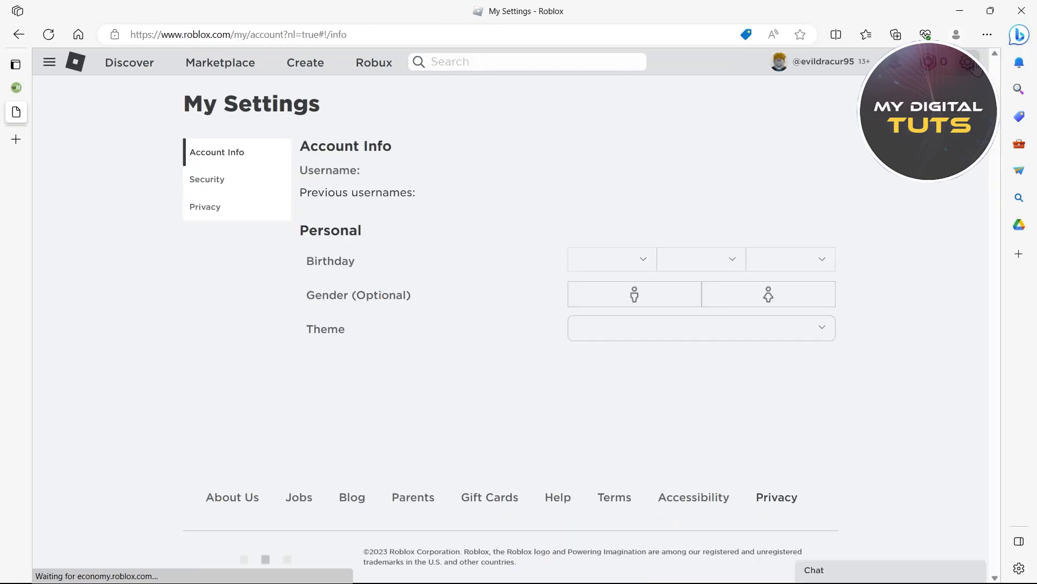